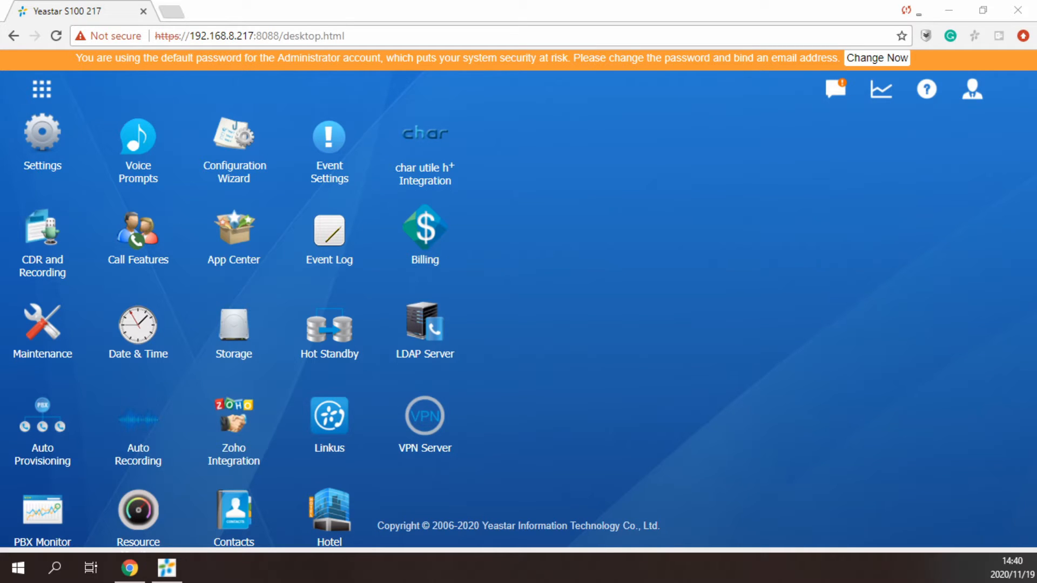
- Go to Settings > PBX > Call Features so the IVR list is listed
click(41, 135)
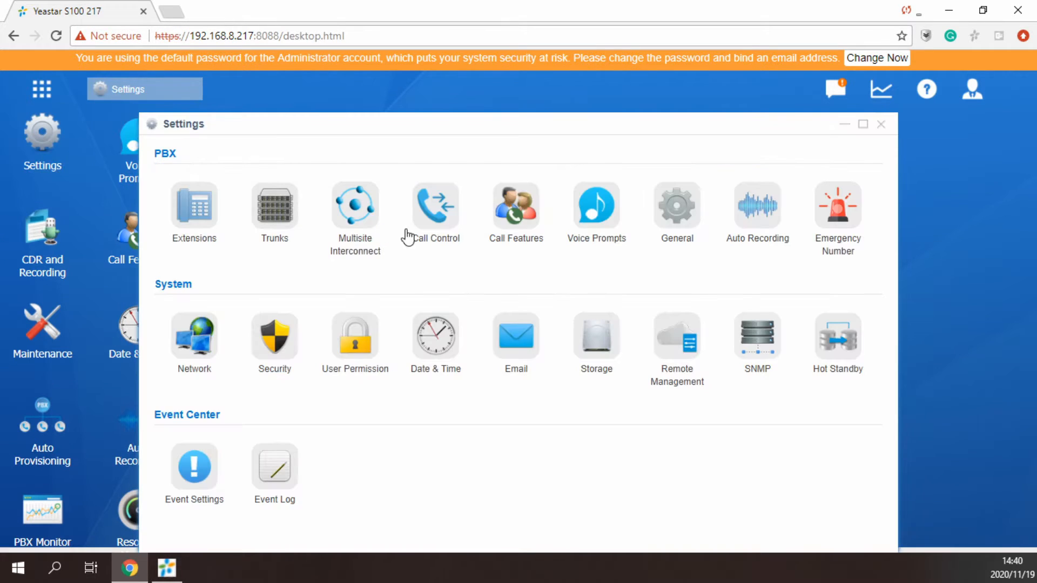
mouse_move(510, 225)
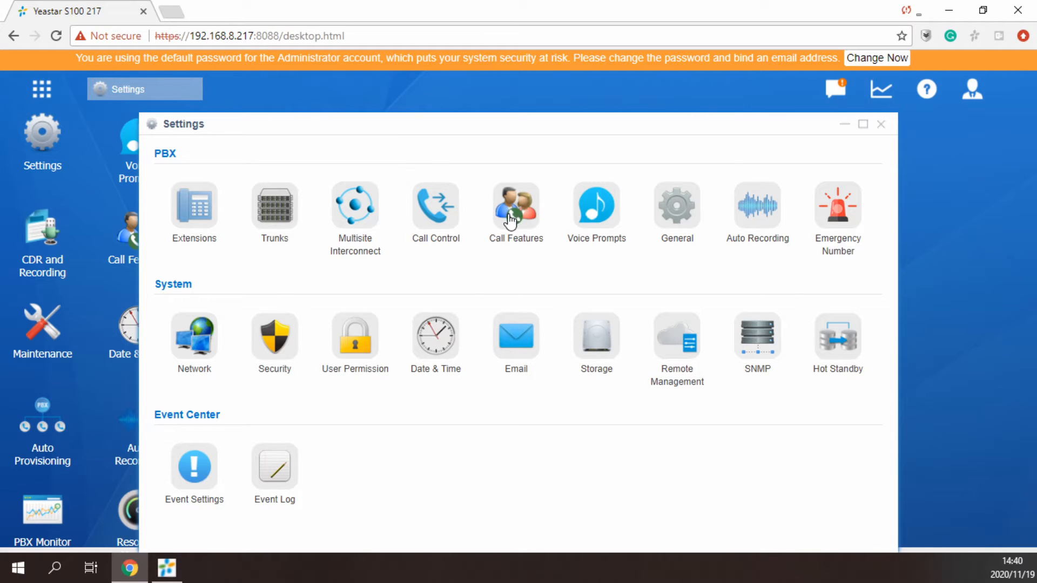
click(516, 205)
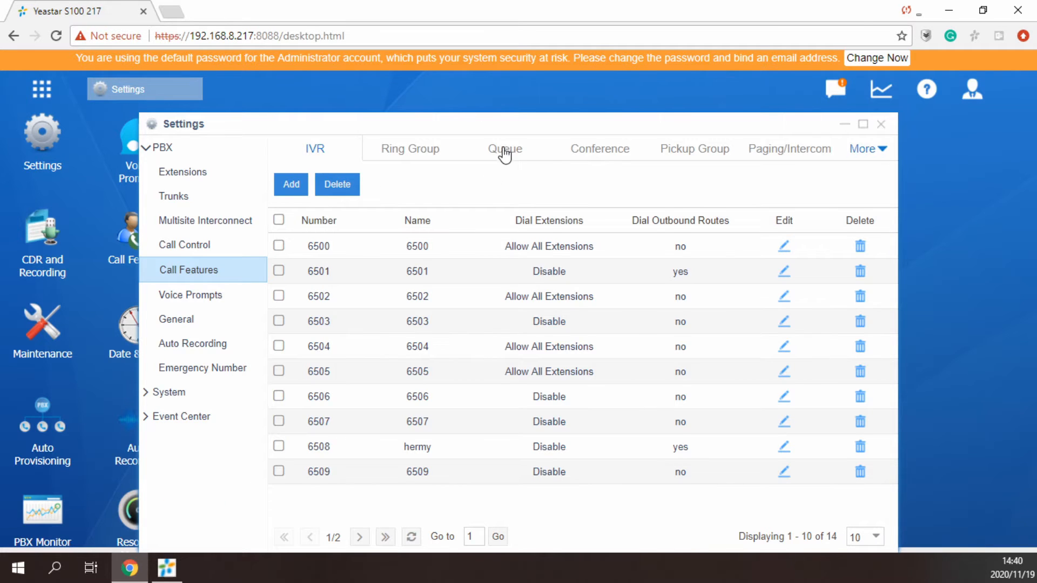
- Enable the Default satisfaction survey prompt on queue 6704 Satisfaction_Test and save it
click(504, 150)
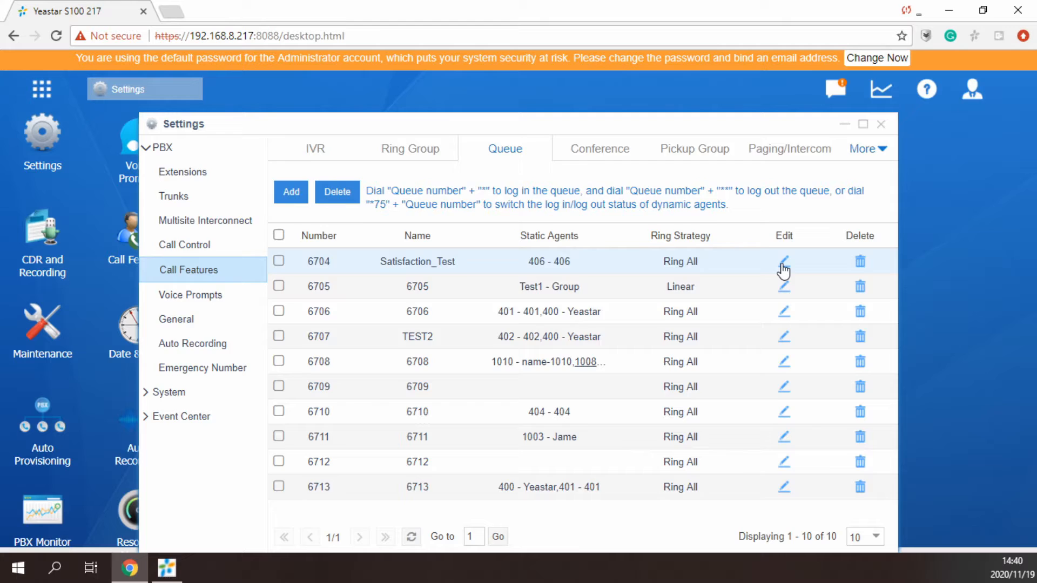
click(783, 261)
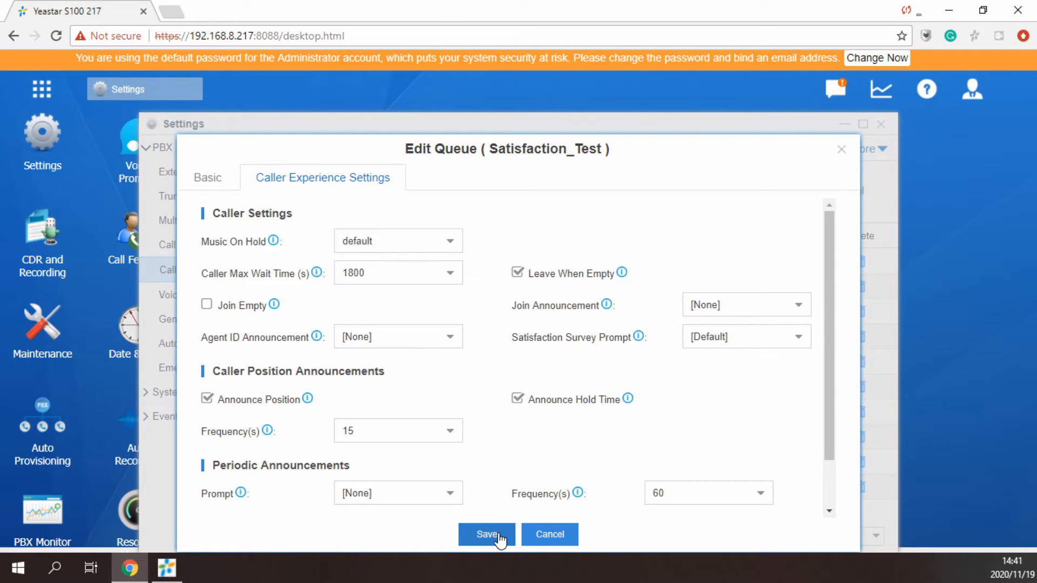
click(486, 535)
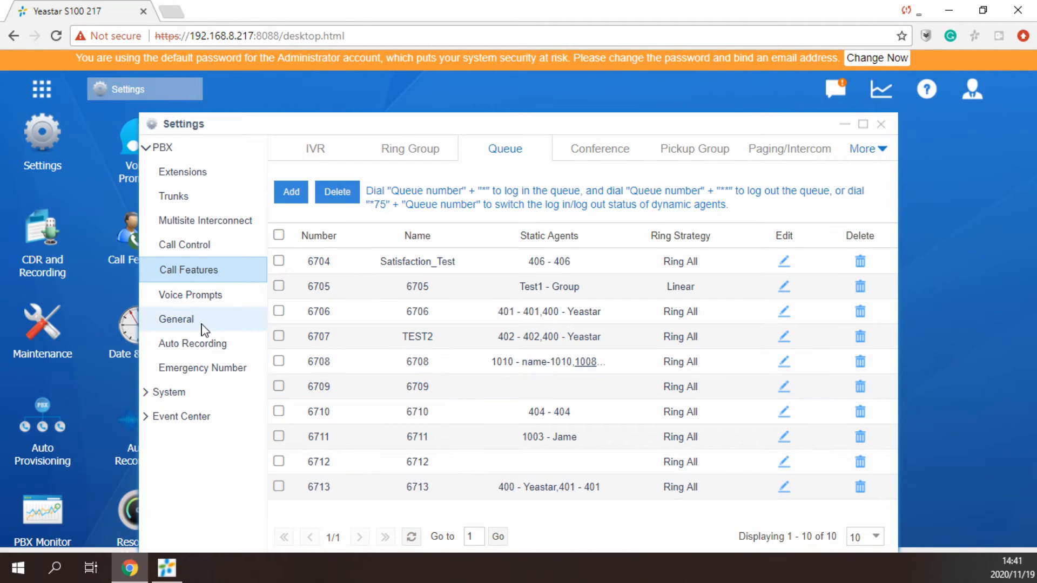
- Bring up the API settings under General
click(176, 319)
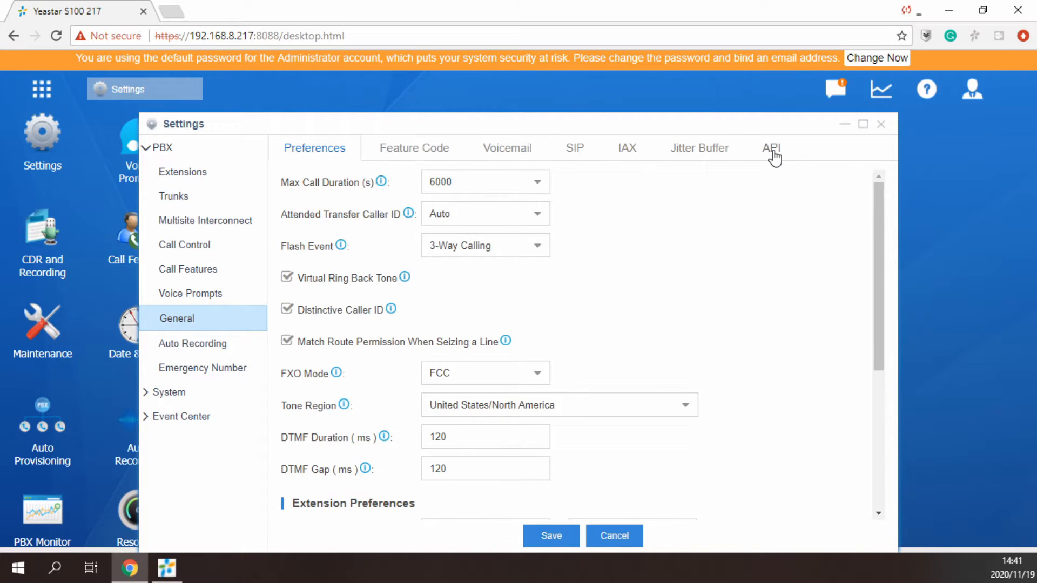
click(771, 148)
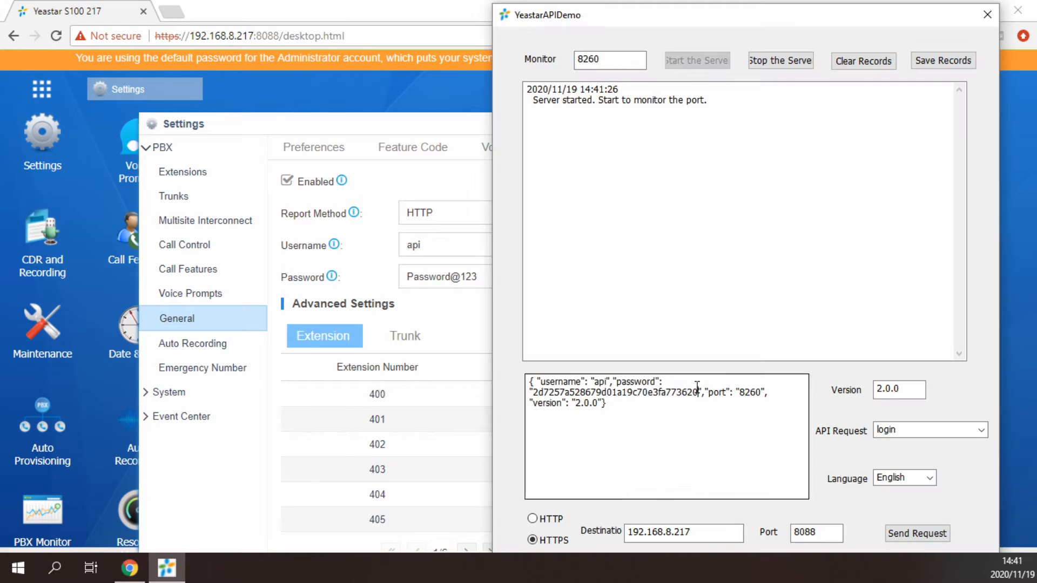
- Send the API login request from YeastarAPIDemo to the PBX
click(917, 534)
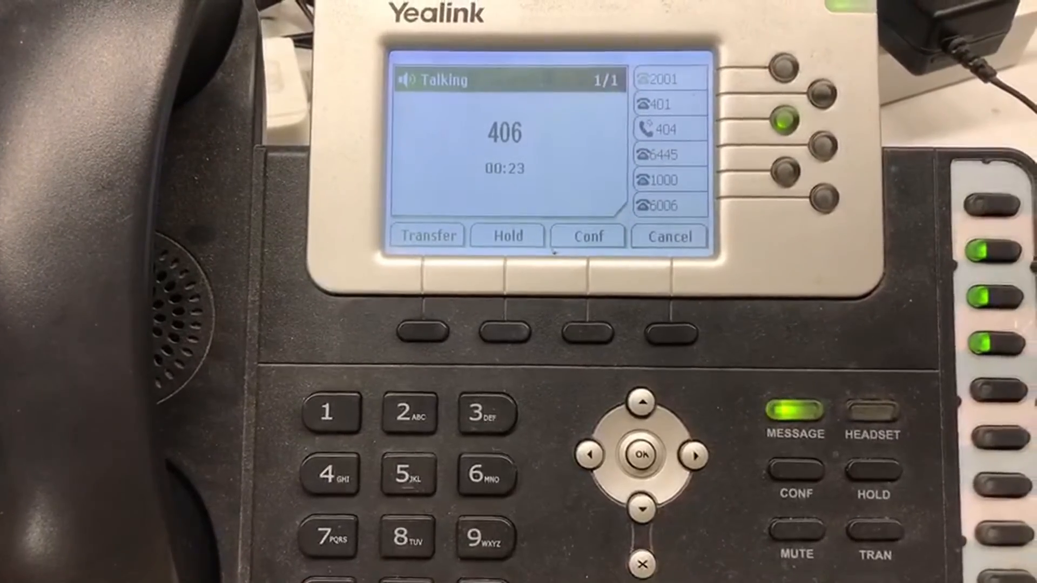
- Place the queue call so extension 406 answers on the desk phone
click(331, 413)
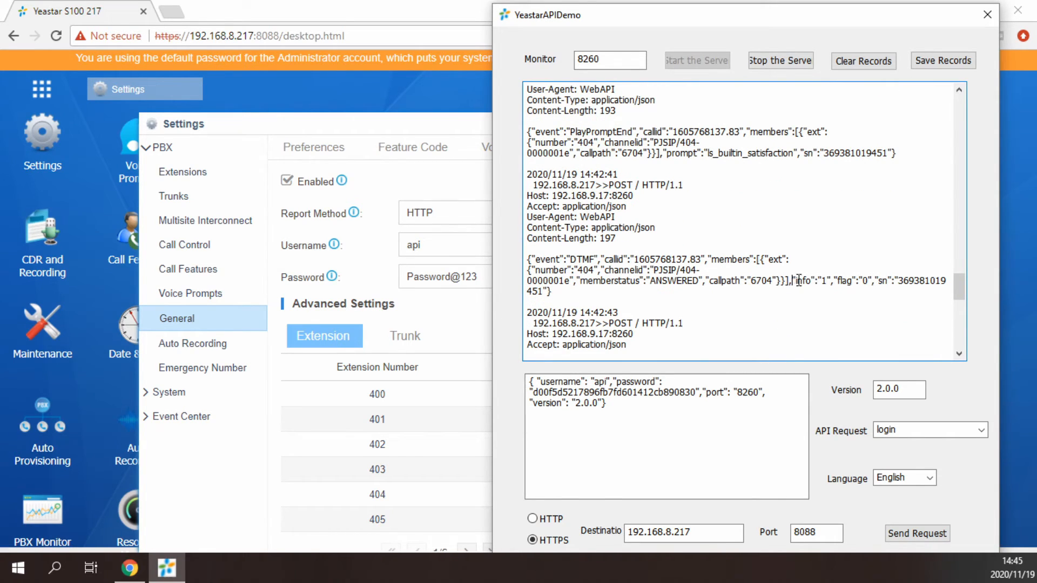
- Highlight the "info":"1" survey result in the logged DTMF event
drag(792, 281, 831, 281)
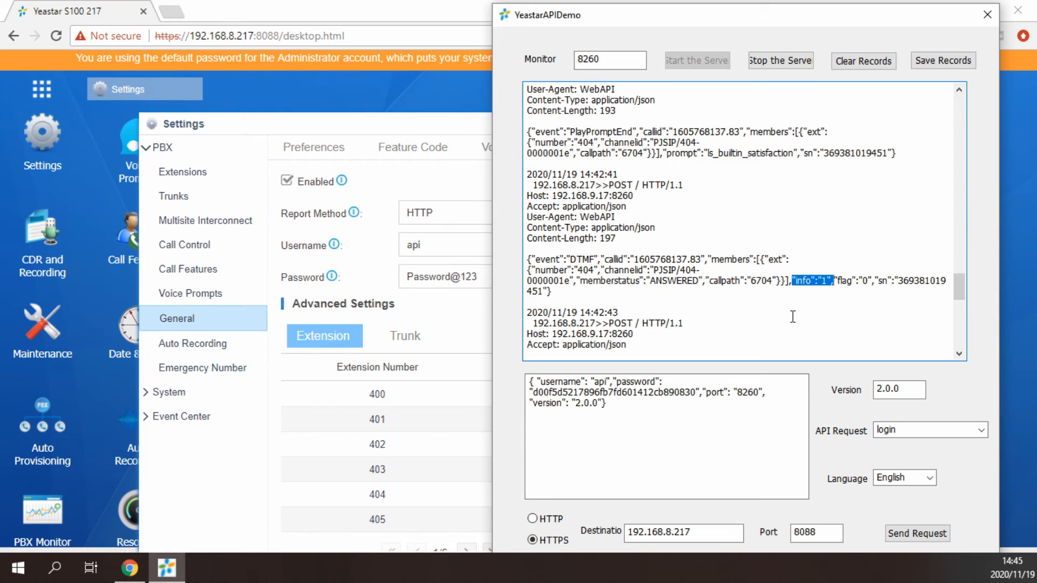